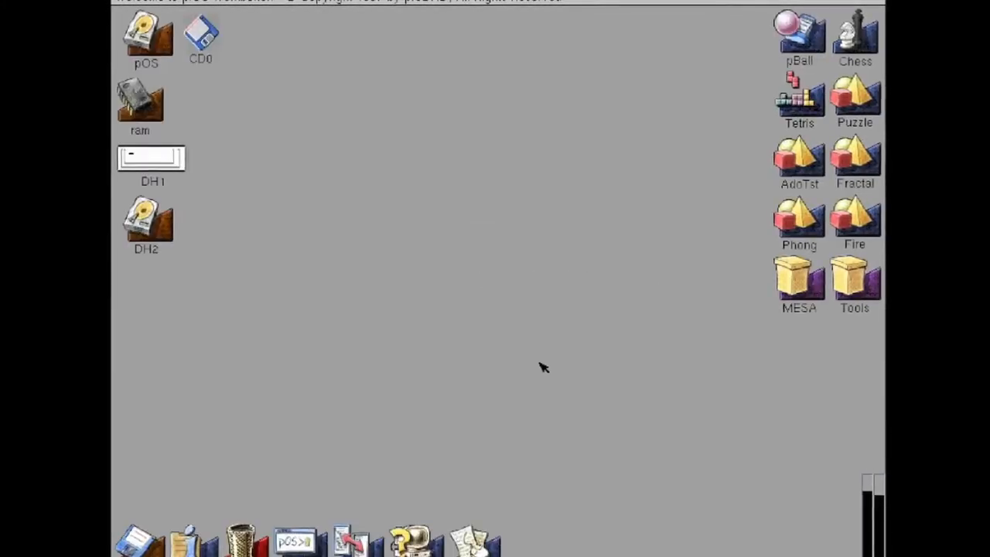
pyautogui.moveTo(214, 253)
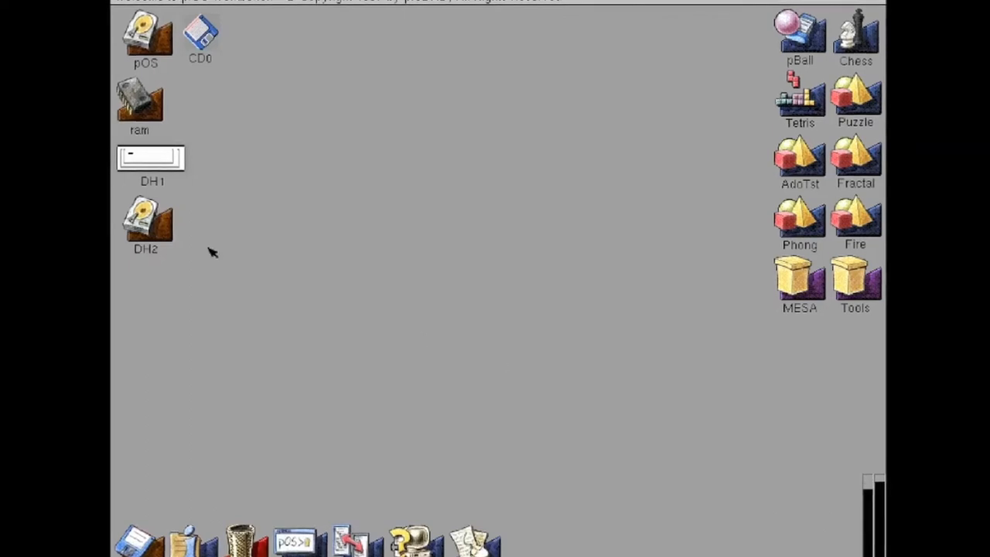
# Open the DH2 drive's window from the desktop.
pyautogui.doubleClick(145, 224)
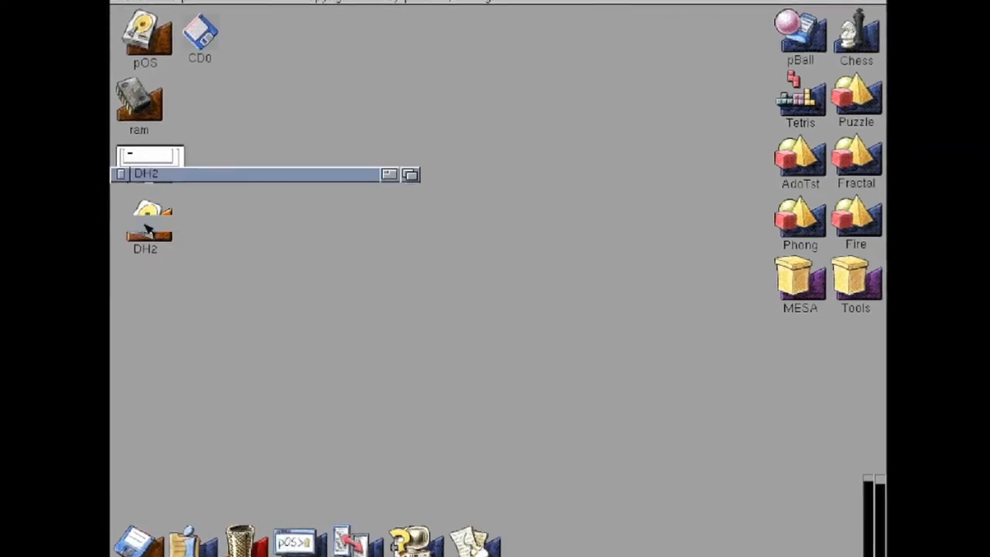
pyautogui.doubleClick(146, 217)
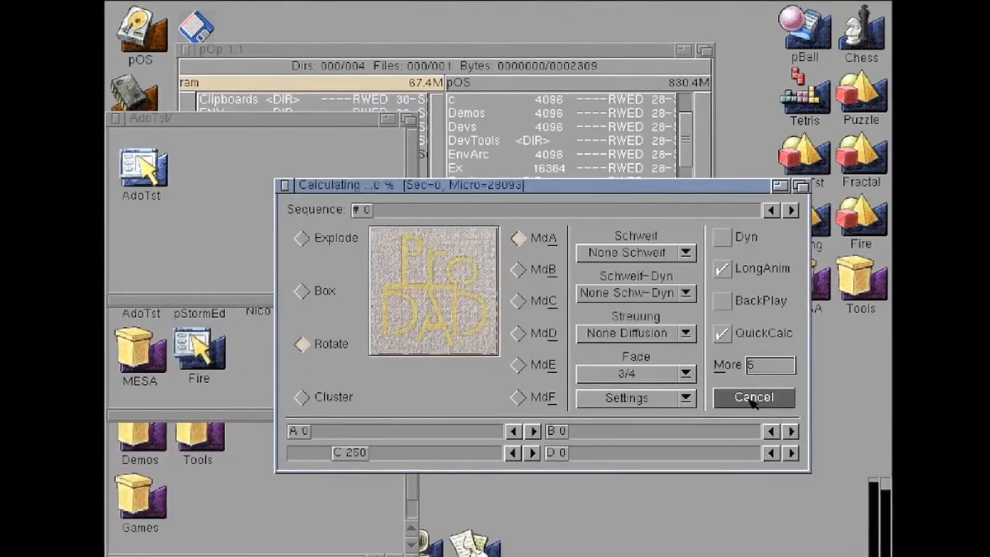
# Play the ProDAD logo animation, trying the Box, Explode and Cluster effects in turn.
pyautogui.click(752, 396)
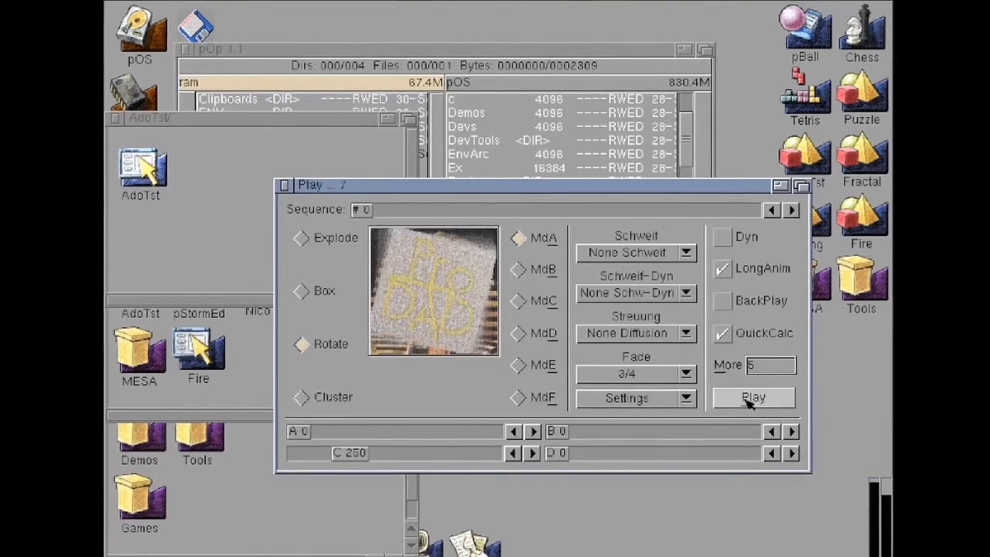
pyautogui.click(752, 396)
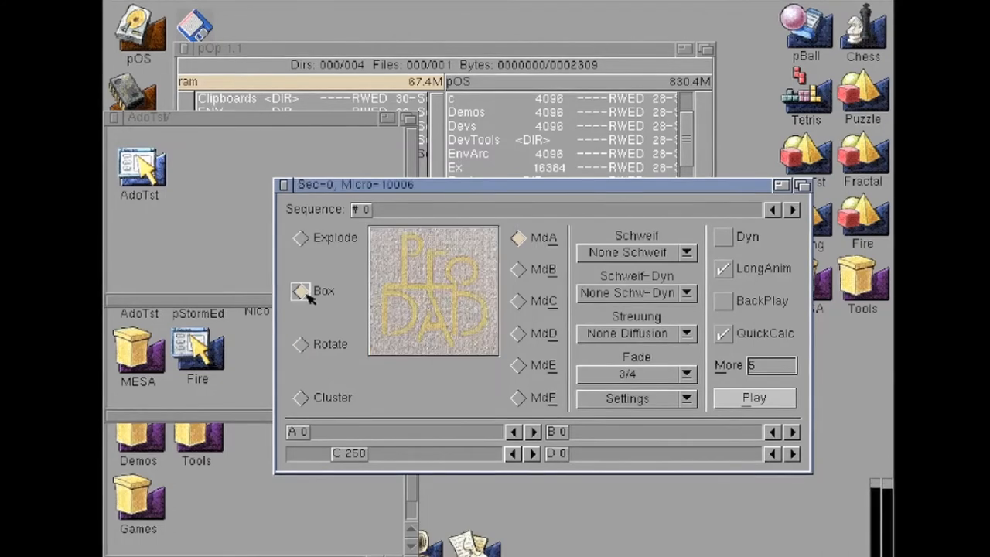
pyautogui.click(754, 396)
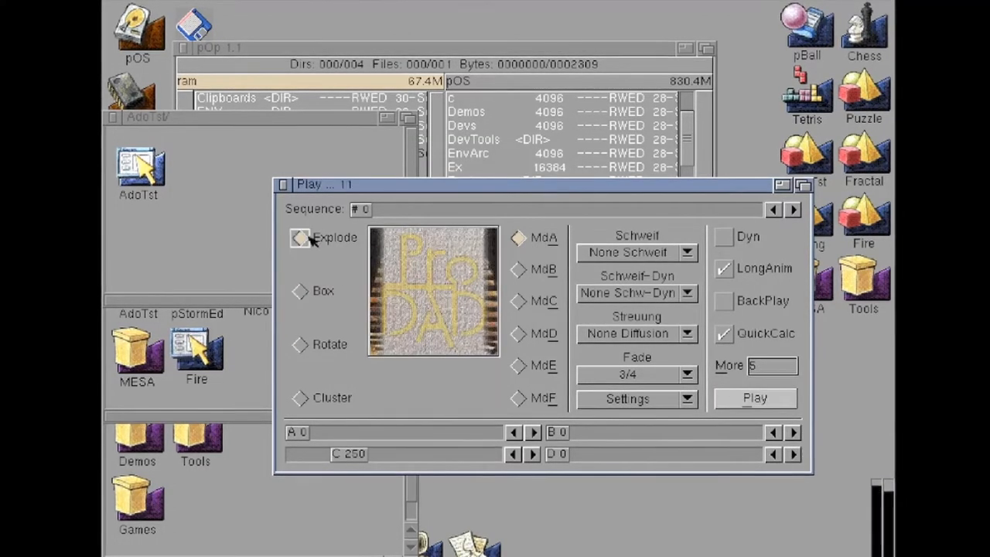
pyautogui.click(756, 398)
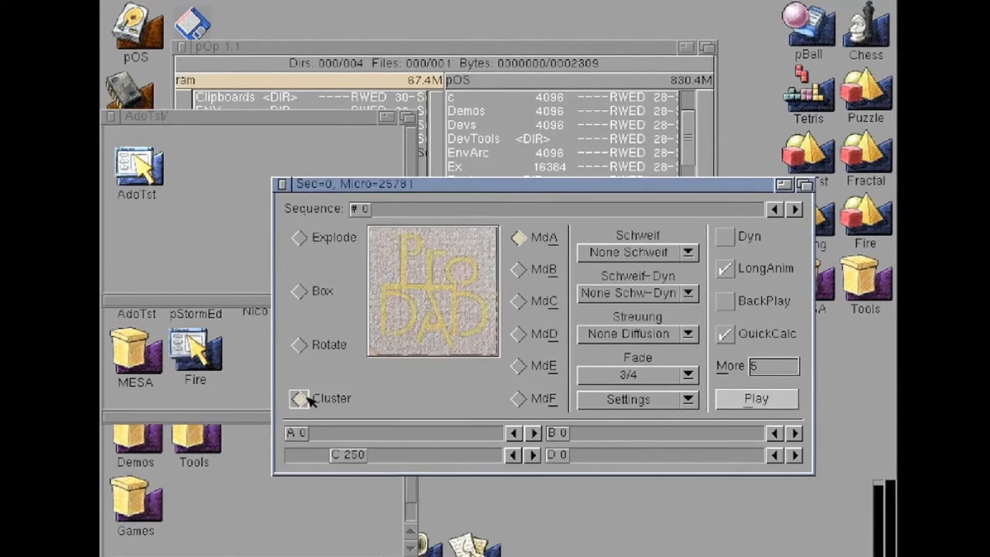
# Launch the Fractal demo alongside the animation tool.
pyautogui.click(755, 399)
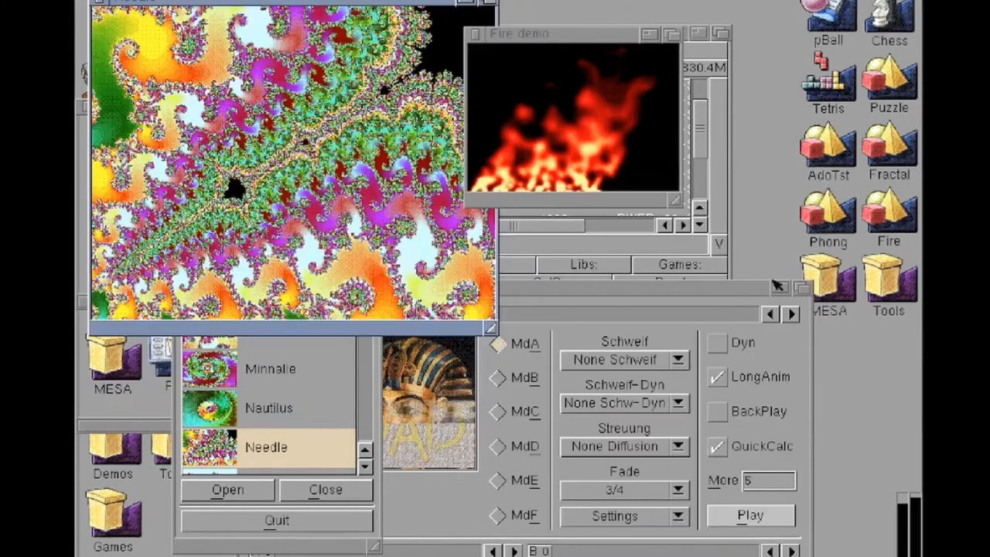
# Start the Phong demo and launch a new pShell from the Tools drawer.
pyautogui.click(749, 515)
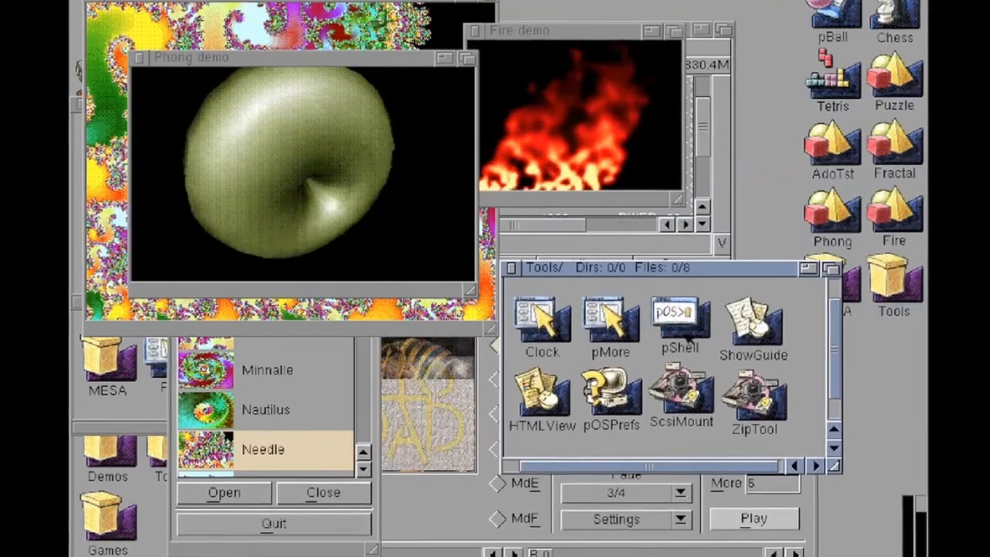
pyautogui.doubleClick(678, 317)
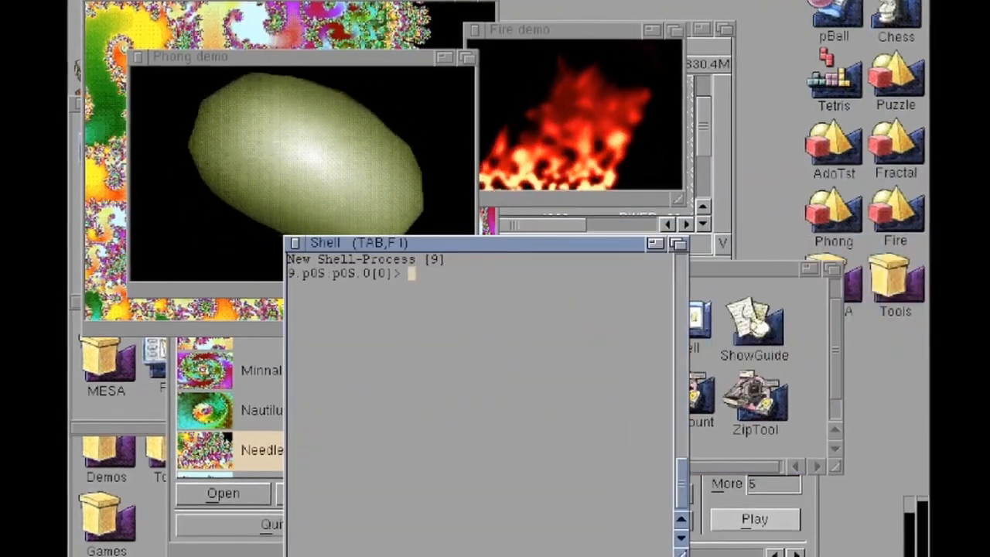
# List the root directory with dir and enter the Tools directory.
pyautogui.write('d')
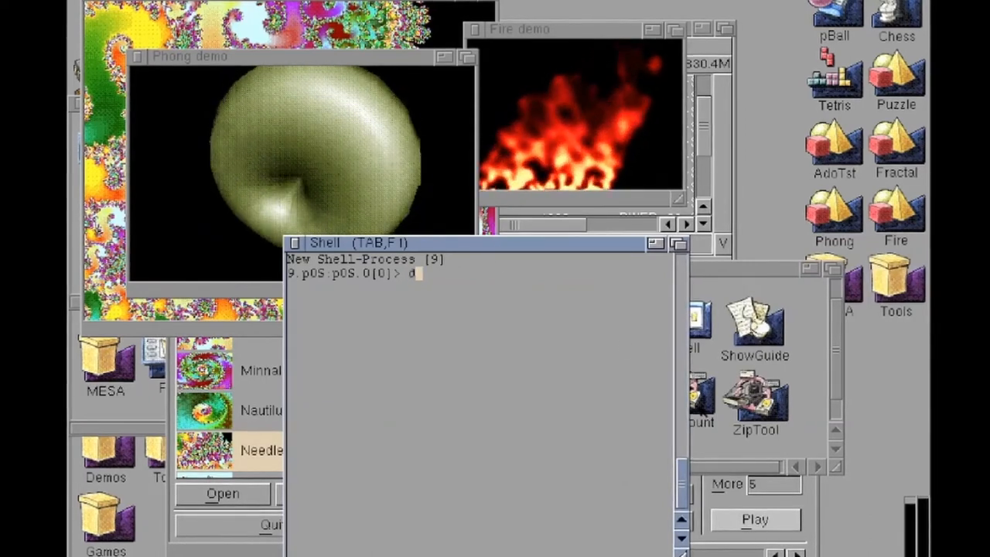
pyautogui.press('Return')
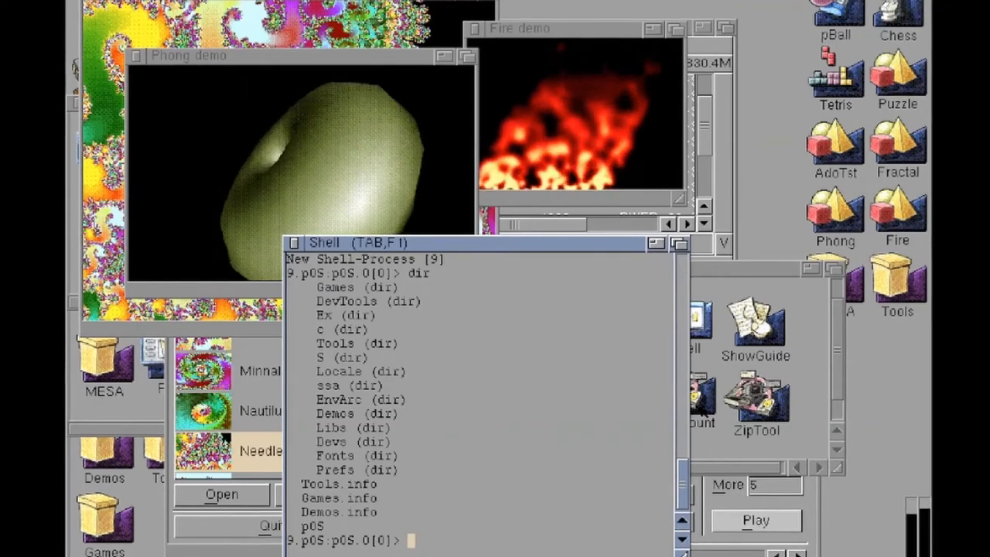
pyautogui.write('tools')
pyautogui.write('dir')
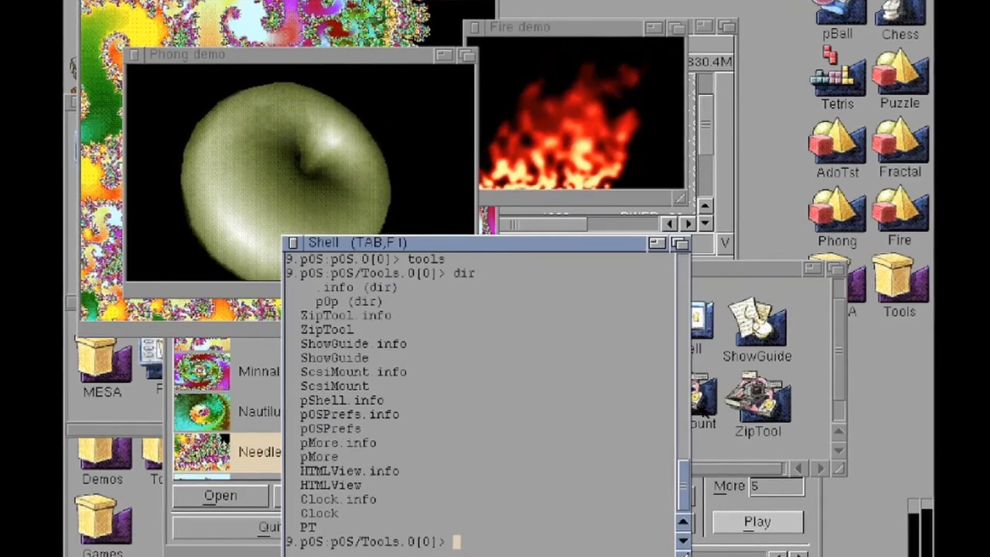
# Attempt an html view command, then begin entering 'run htm' in the shell.
pyautogui.write('h')
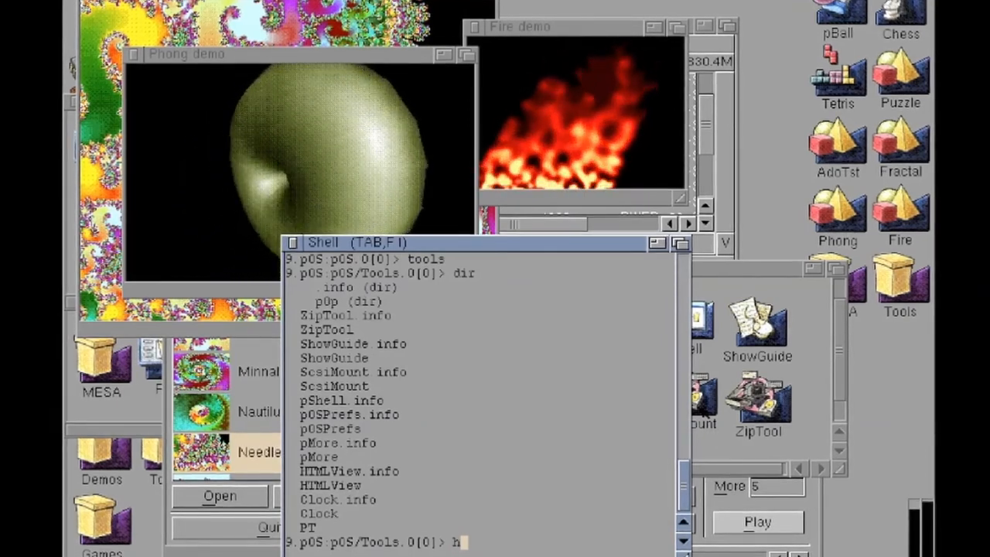
pyautogui.write('tml view')
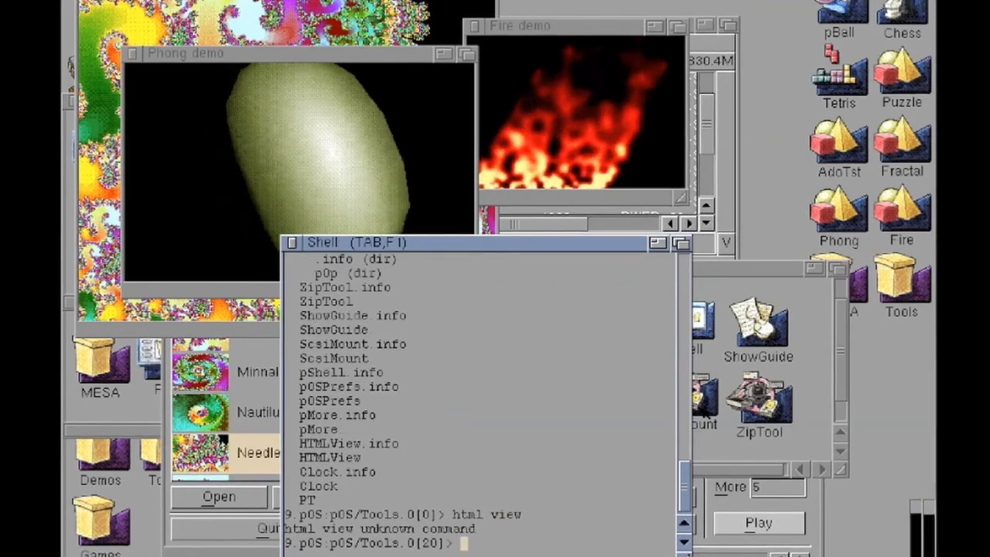
pyautogui.write('run')
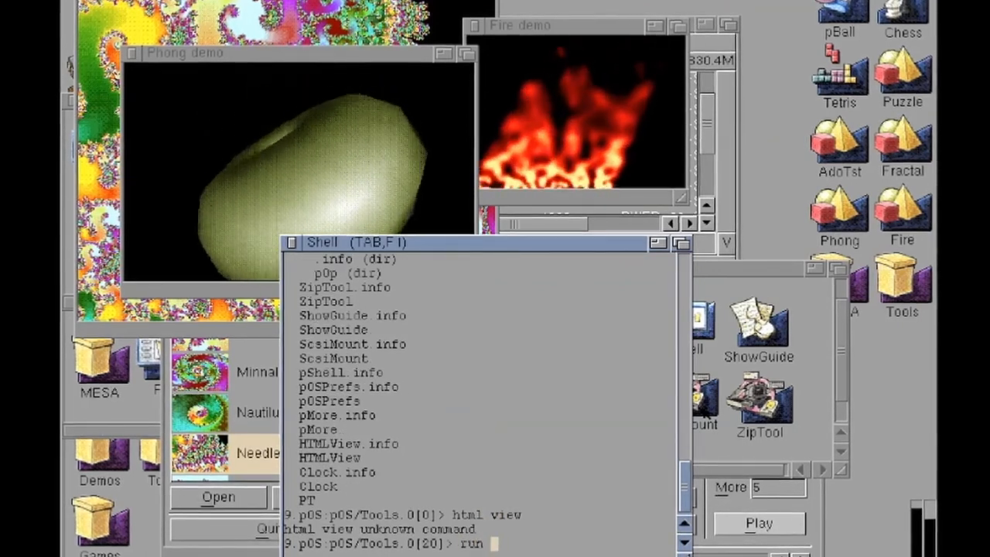
pyautogui.write('htm')
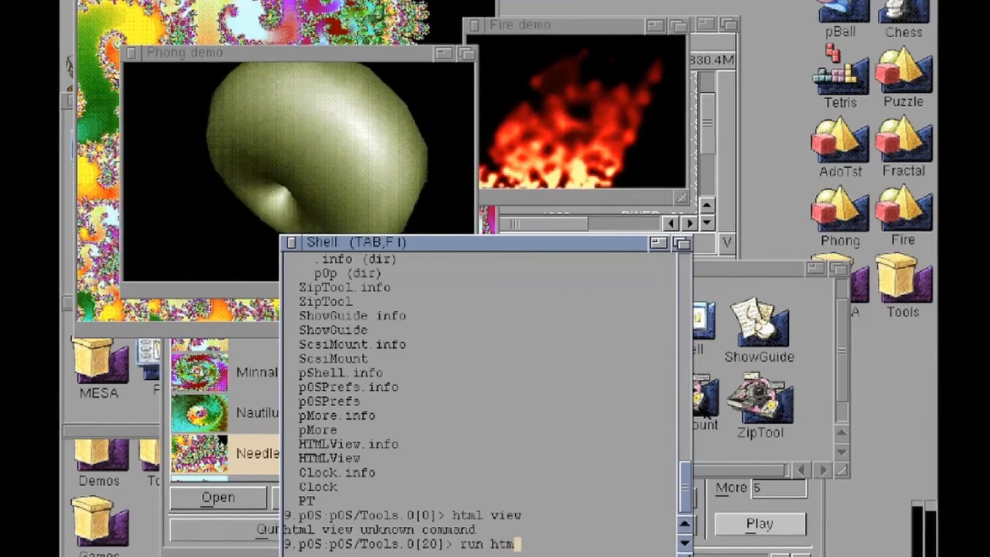